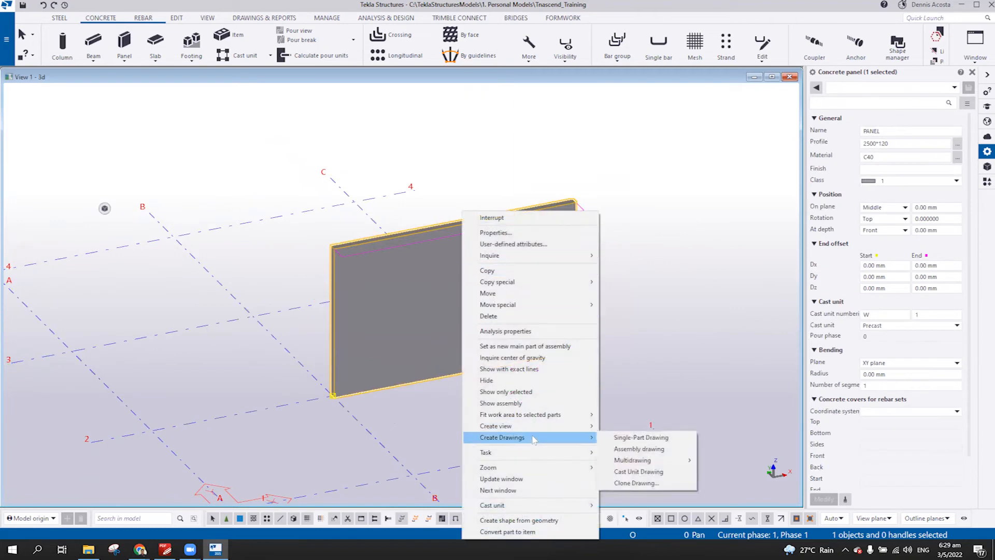
{"action": "mouse_move", "coordinate": [495, 426]}
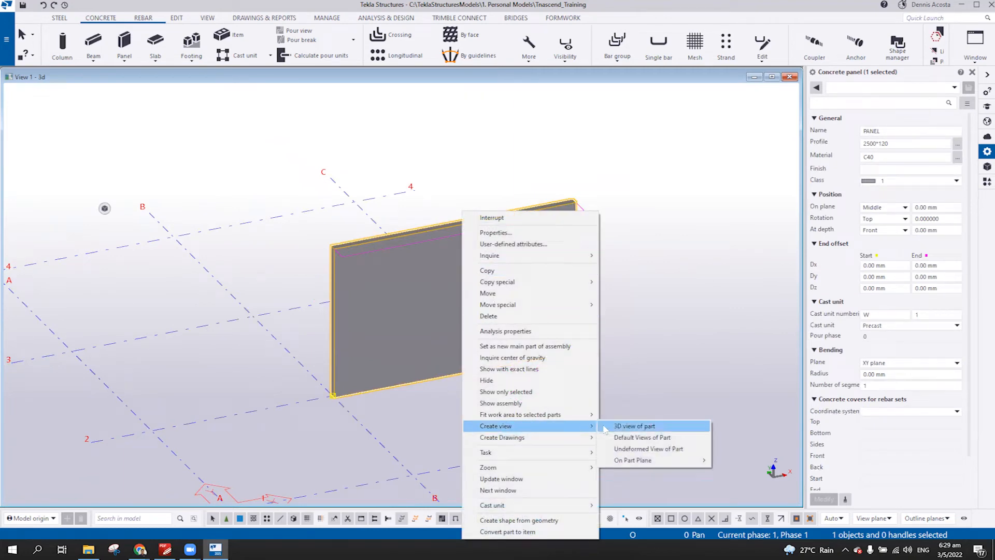
Create a face-on basic part view of the concrete panel showing its 4000 mm width.
{"action": "left_click", "coordinate": [632, 426]}
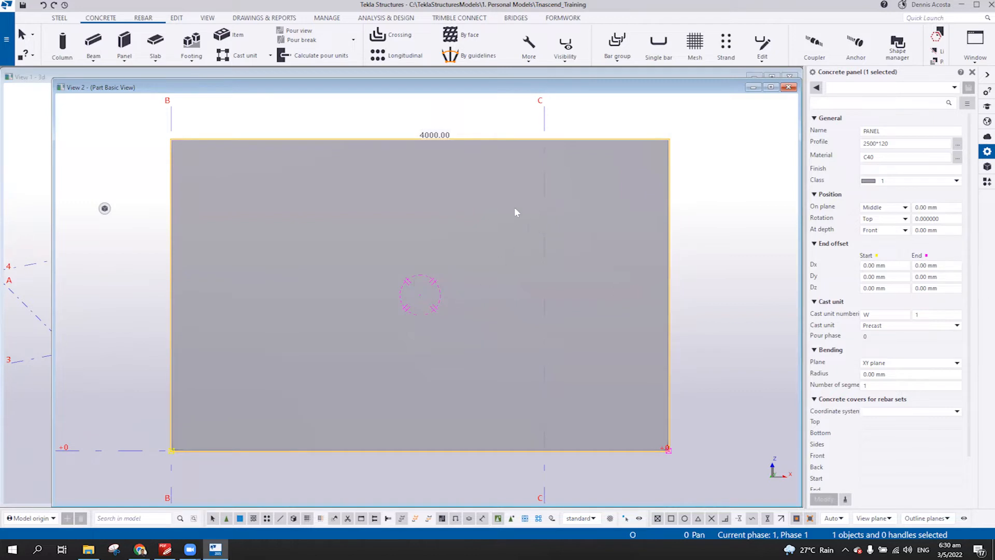
{"action": "mouse_move", "coordinate": [461, 211]}
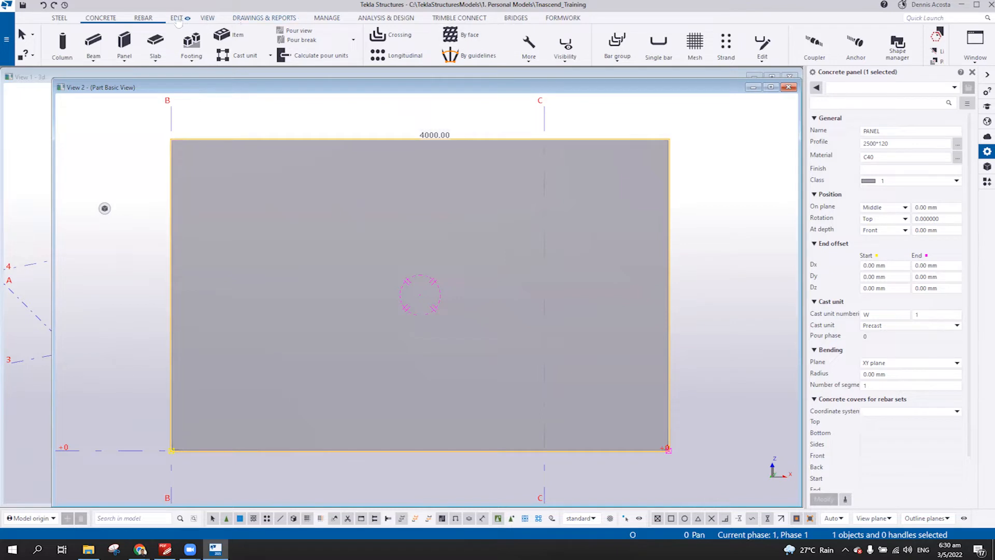
Add points along the panel's top and bottom edges at distances 1000 and 1500.
{"action": "left_click", "coordinate": [176, 17]}
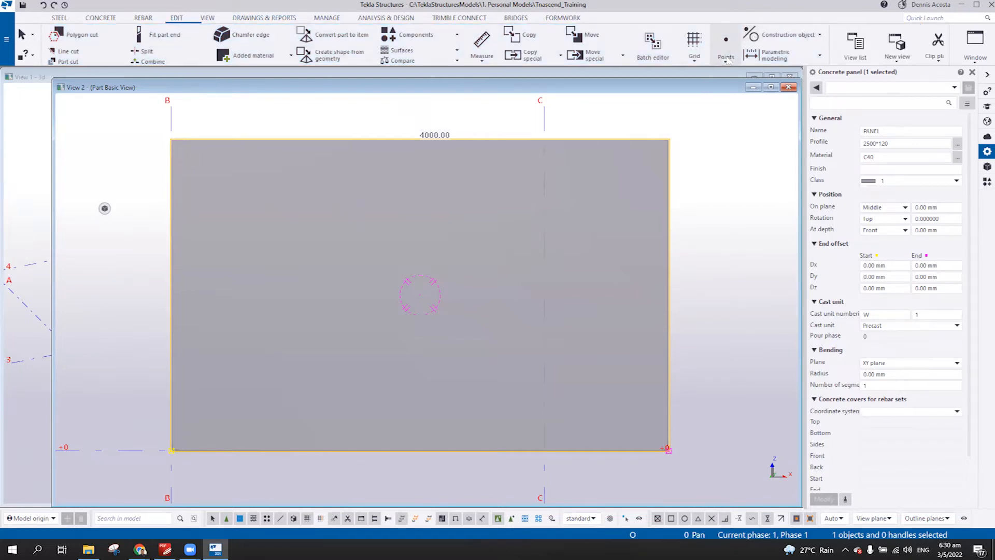
{"action": "left_click", "coordinate": [725, 48]}
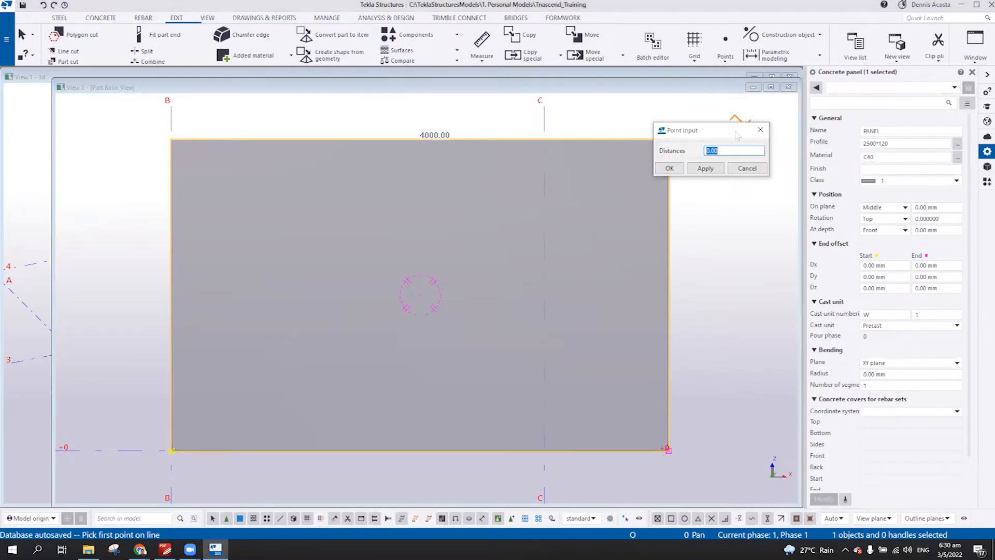
{"action": "type", "text": "1000"}
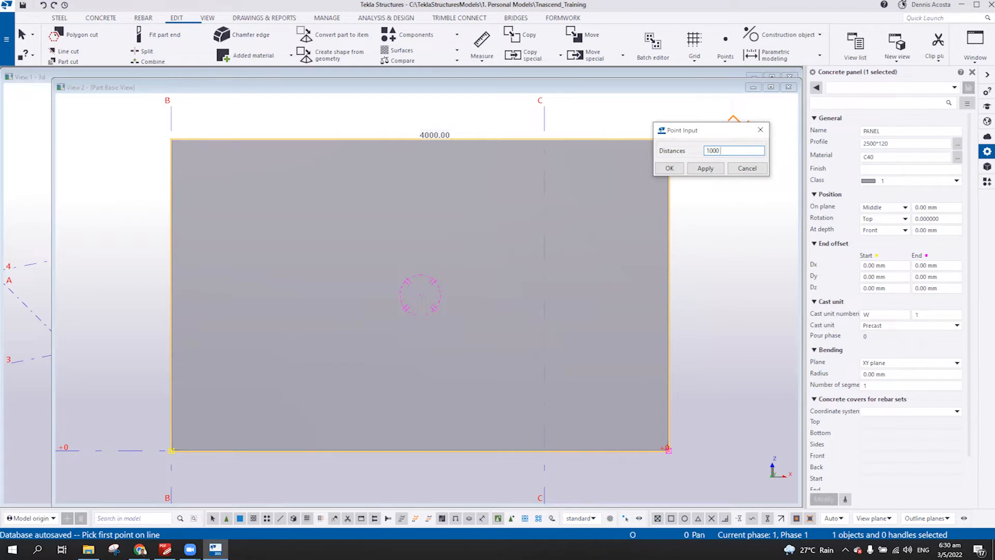
{"action": "type", "text": "1500.00"}
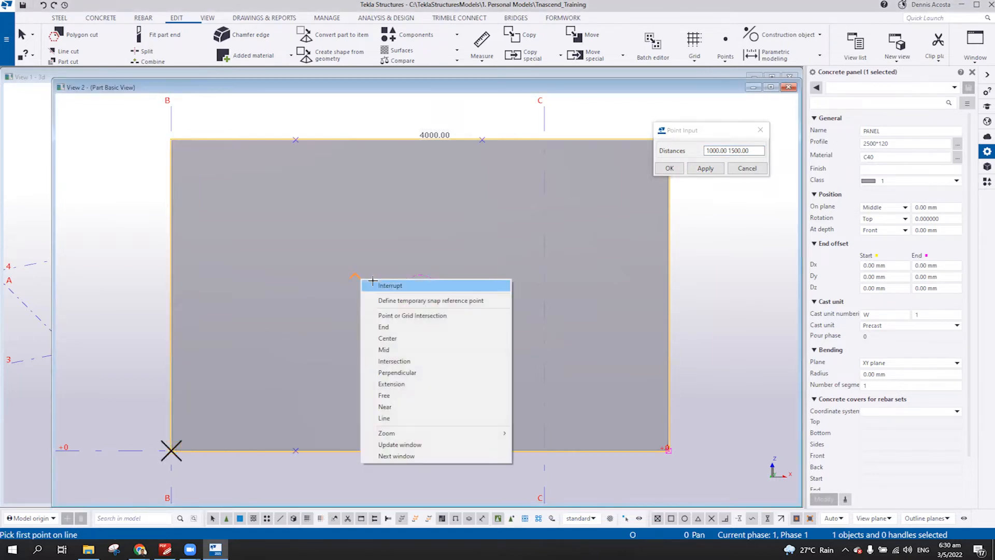
{"action": "left_click", "coordinate": [704, 168]}
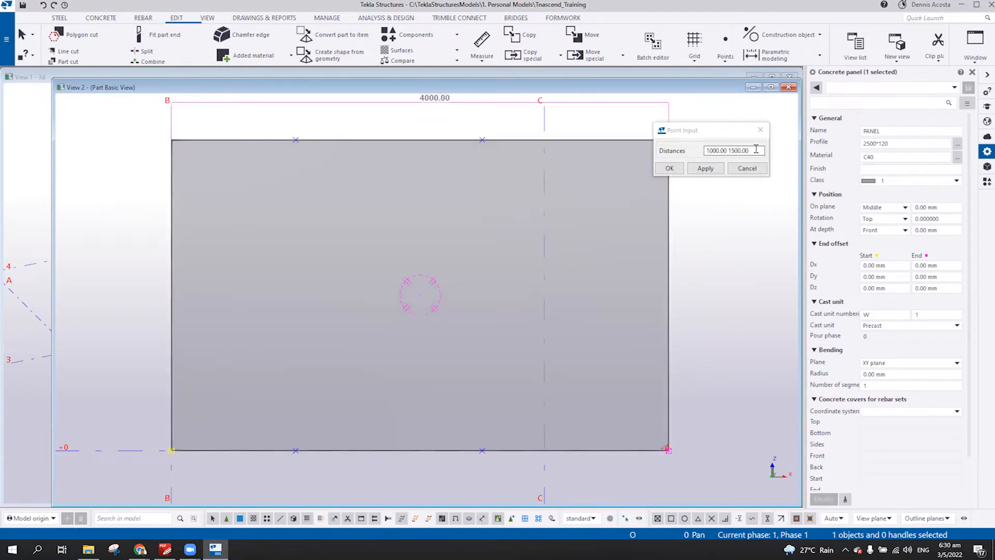
Enter new point distances 500 and 1200 and apply them for the next point run.
{"action": "type", "text": "500"}
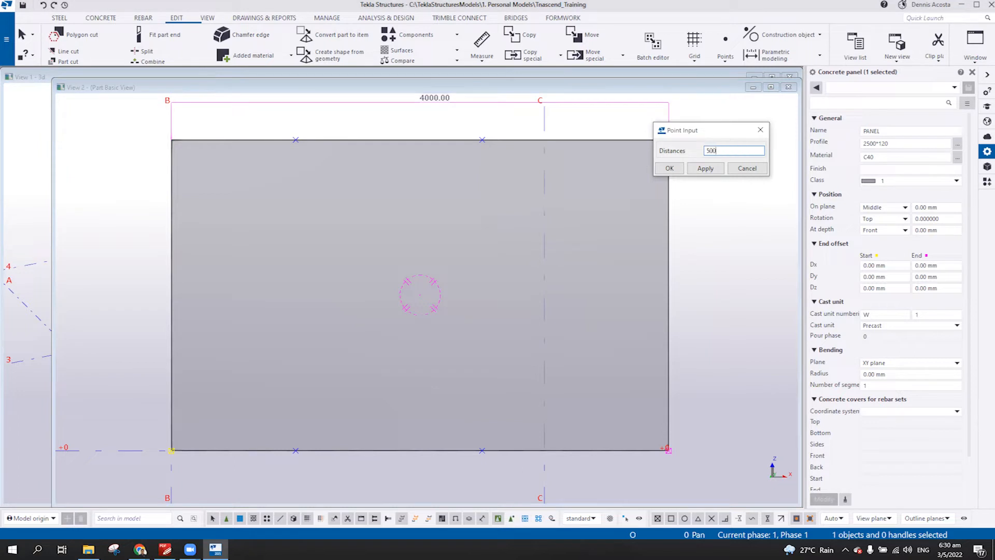
{"action": "type", "text": "1200"}
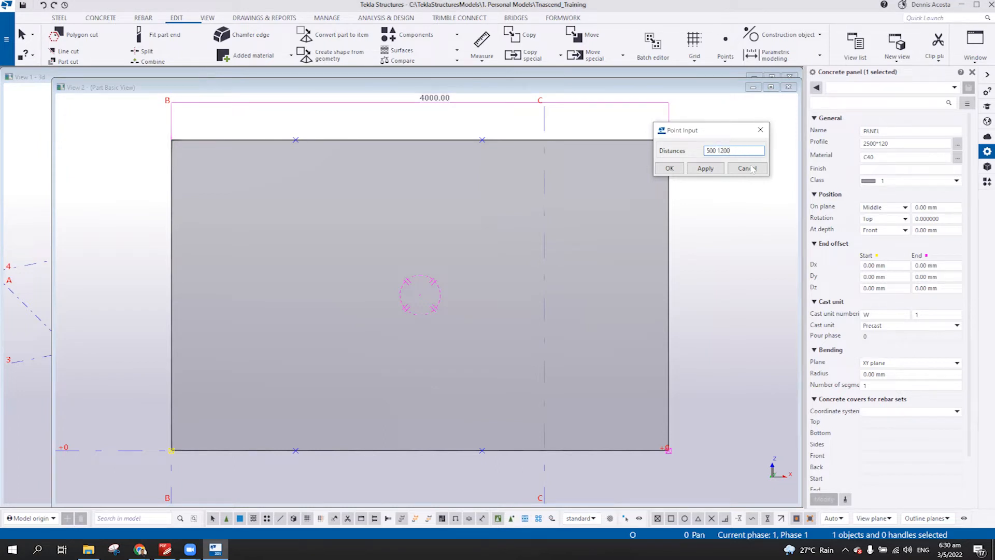
{"action": "left_click", "coordinate": [725, 44]}
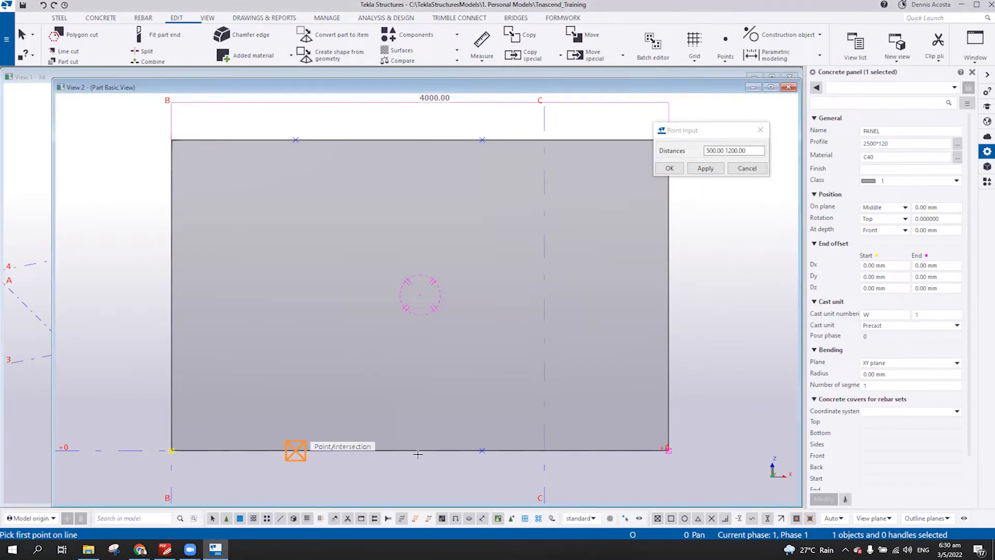
Interrupt point placement after marking the opening corners spaced 500 and 1200.
{"action": "right_click", "coordinate": [418, 292]}
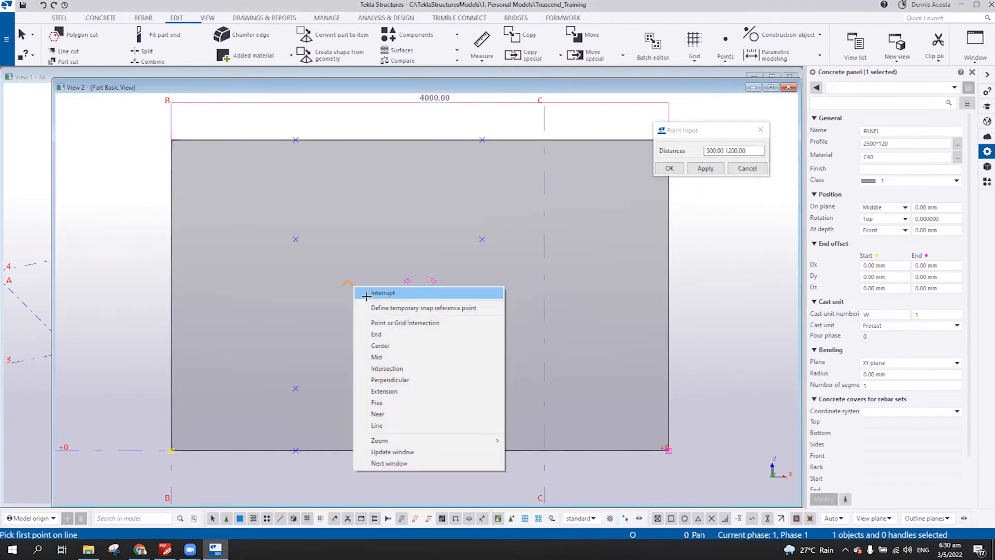
{"action": "left_click", "coordinate": [382, 292]}
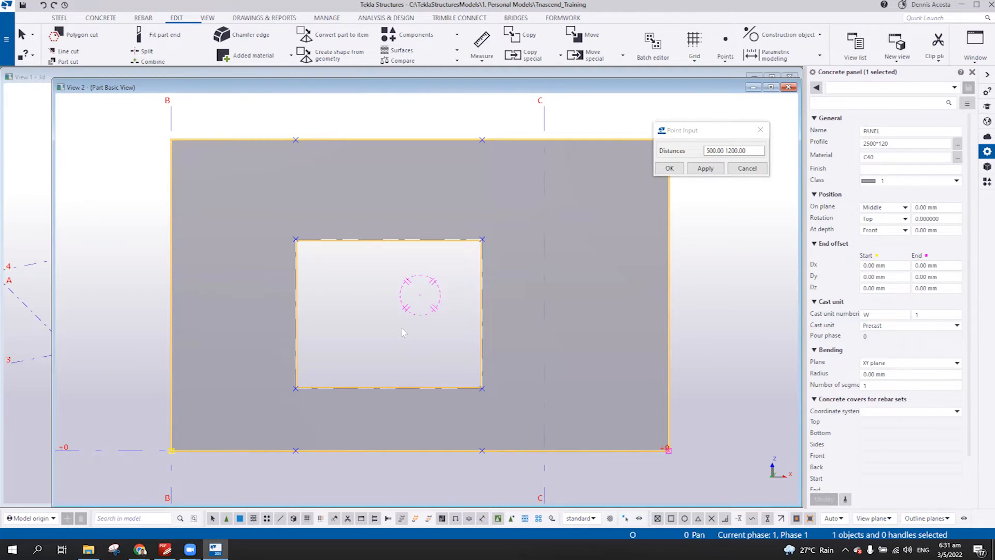
{"action": "mouse_move", "coordinate": [442, 375]}
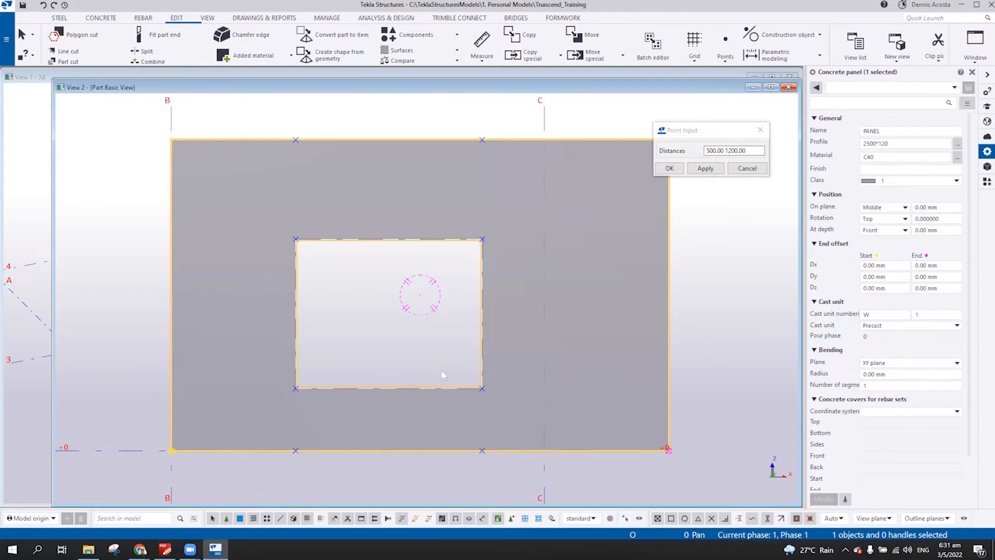
{"action": "mouse_move", "coordinate": [428, 390]}
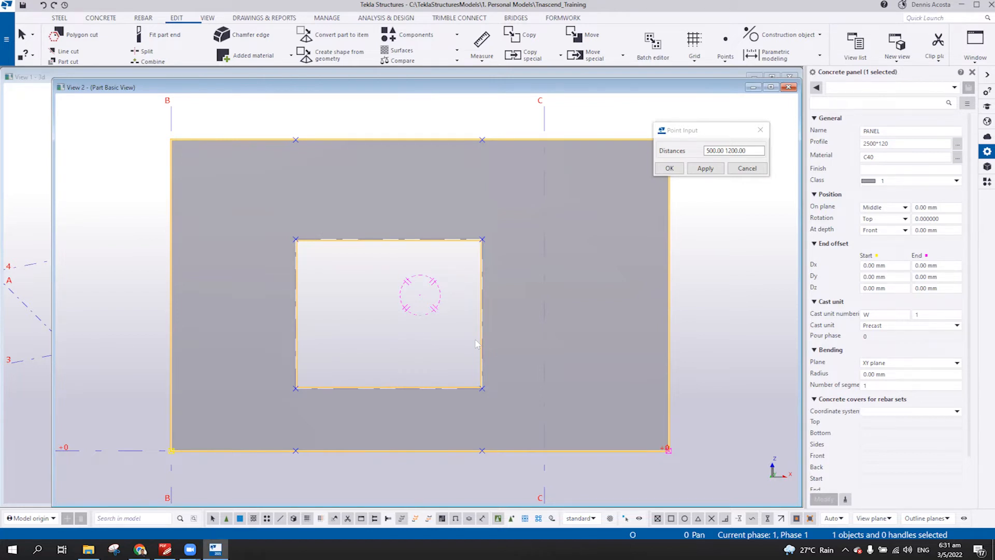
{"action": "mouse_move", "coordinate": [460, 216]}
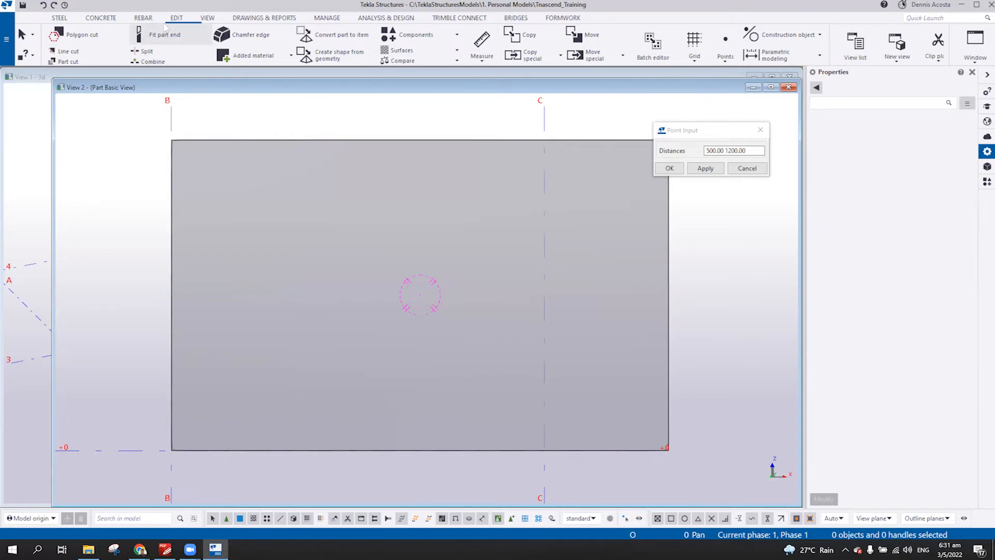
{"action": "mouse_move", "coordinate": [164, 36]}
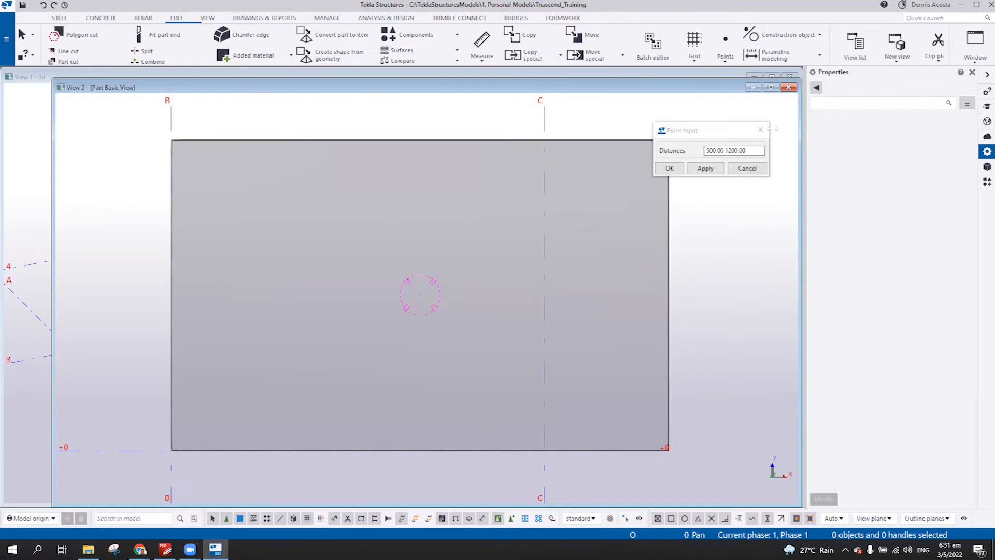
Cancel Point Input and make a rectangular polygon cut at the panel's lower-left corners.
{"action": "left_click", "coordinate": [668, 167]}
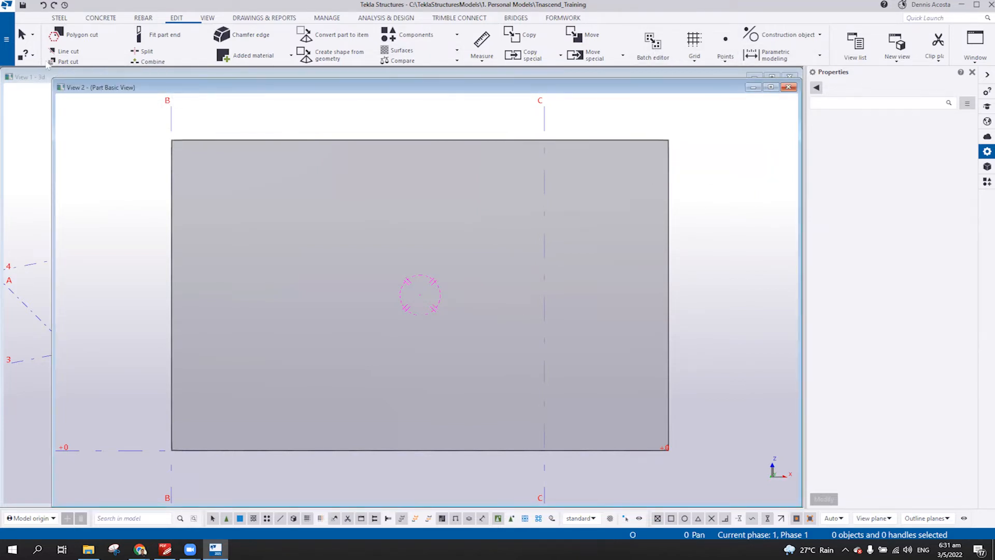
{"action": "left_click", "coordinate": [80, 35]}
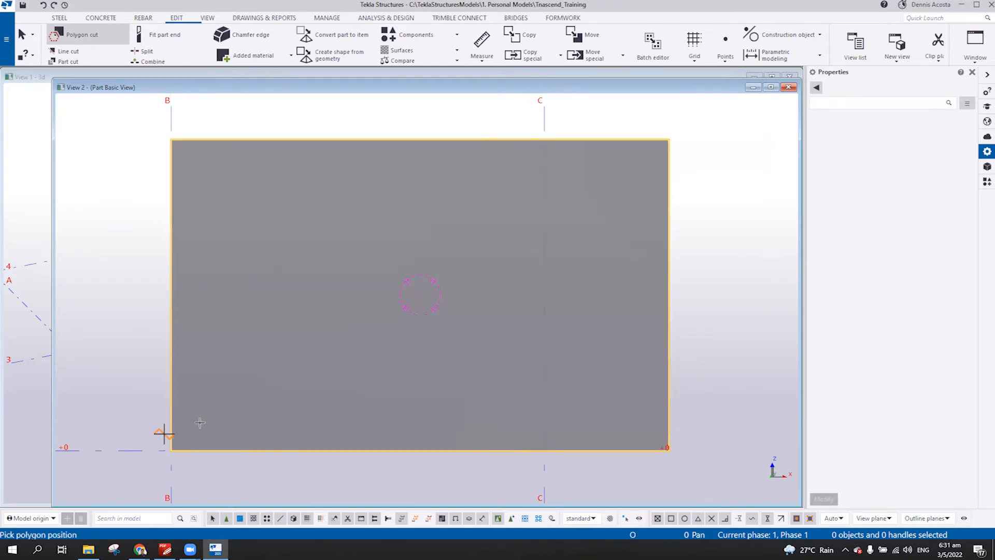
{"action": "mouse_move", "coordinate": [170, 449]}
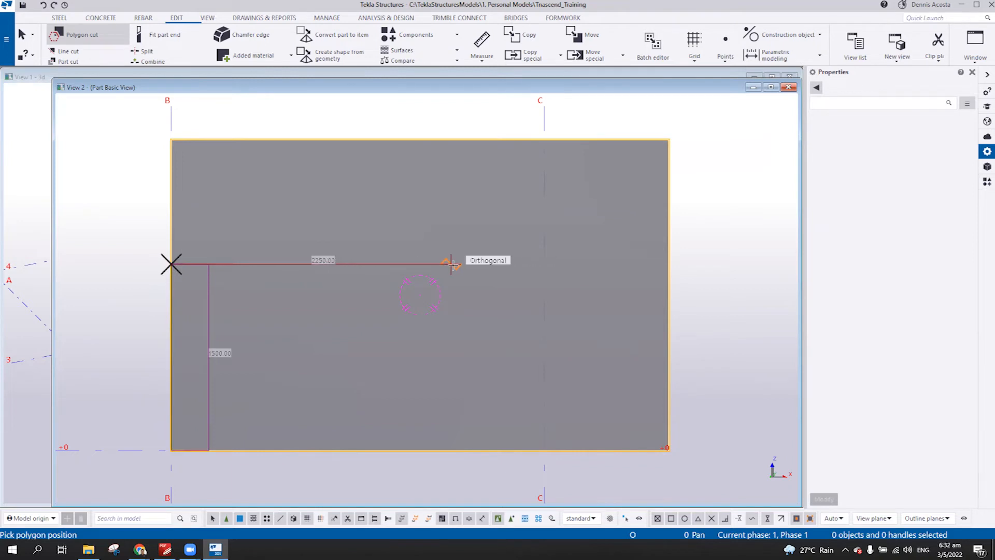
{"action": "left_click", "coordinate": [445, 263]}
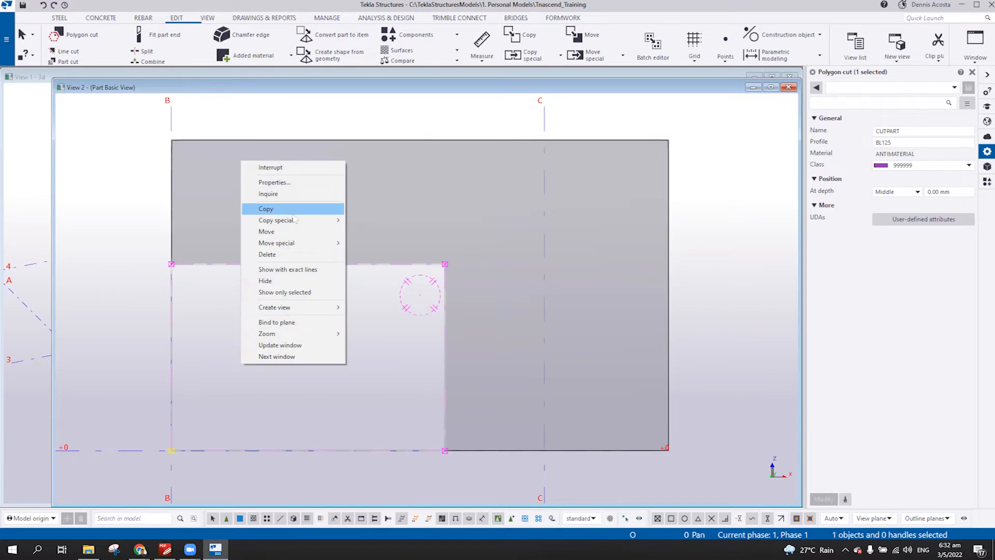
{"action": "mouse_move", "coordinate": [276, 242]}
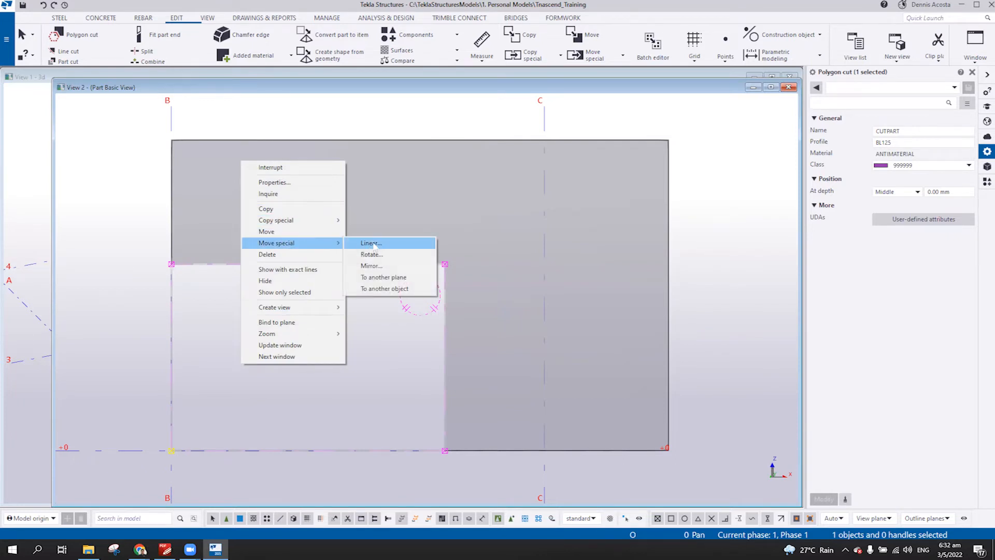
Move the polygon cut linearly by dX 1000 and dZ 500, then remove the trial opening.
{"action": "left_click", "coordinate": [369, 242]}
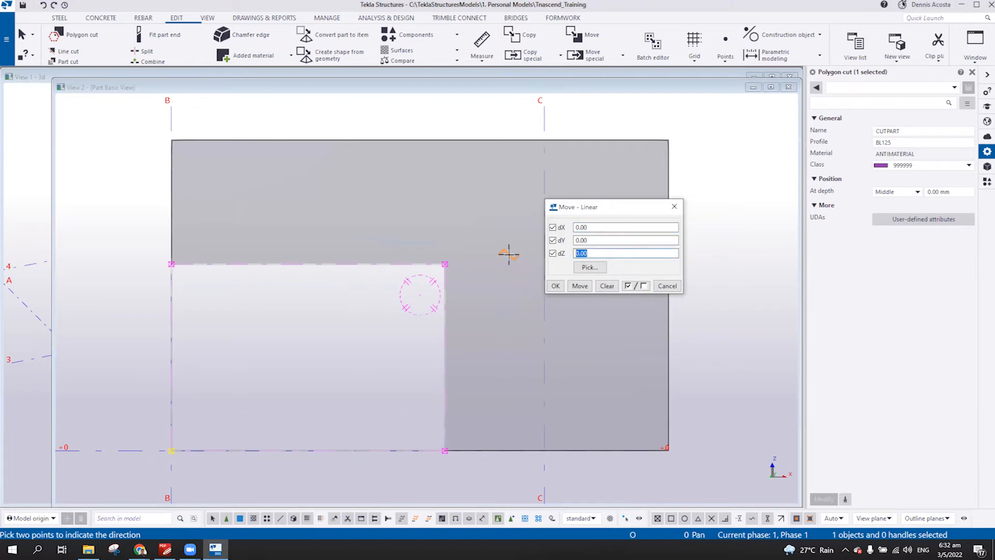
{"action": "type", "text": "500"}
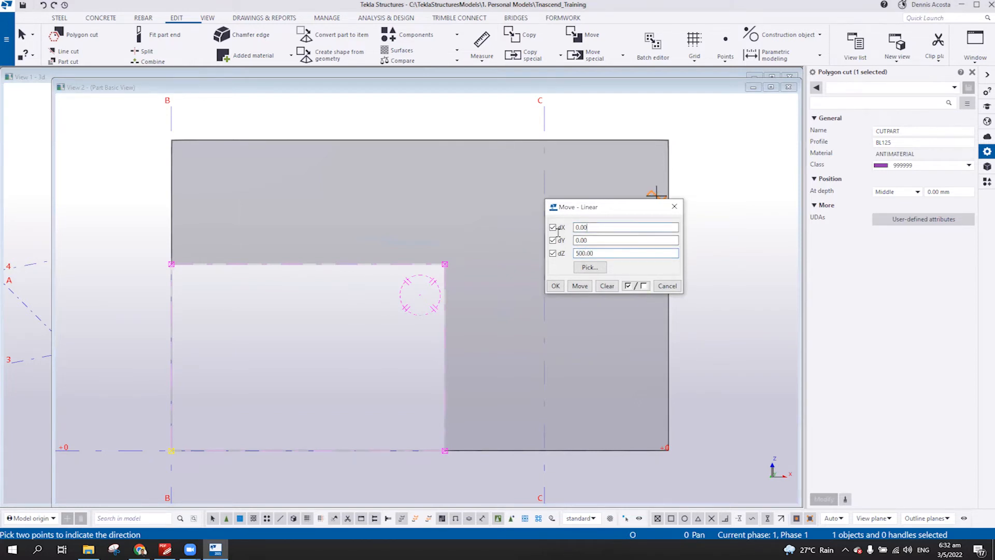
{"action": "type", "text": "1000"}
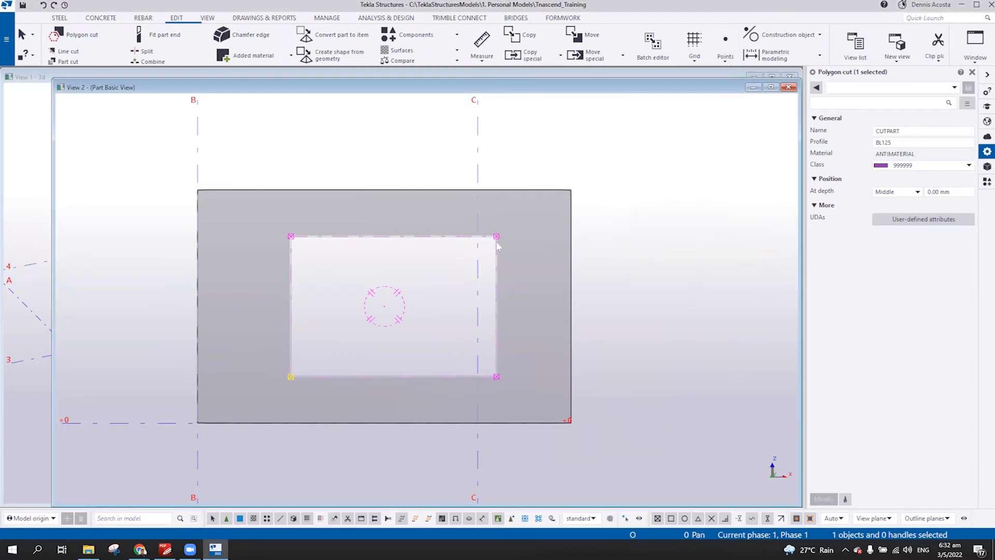
{"action": "mouse_move", "coordinate": [541, 410]}
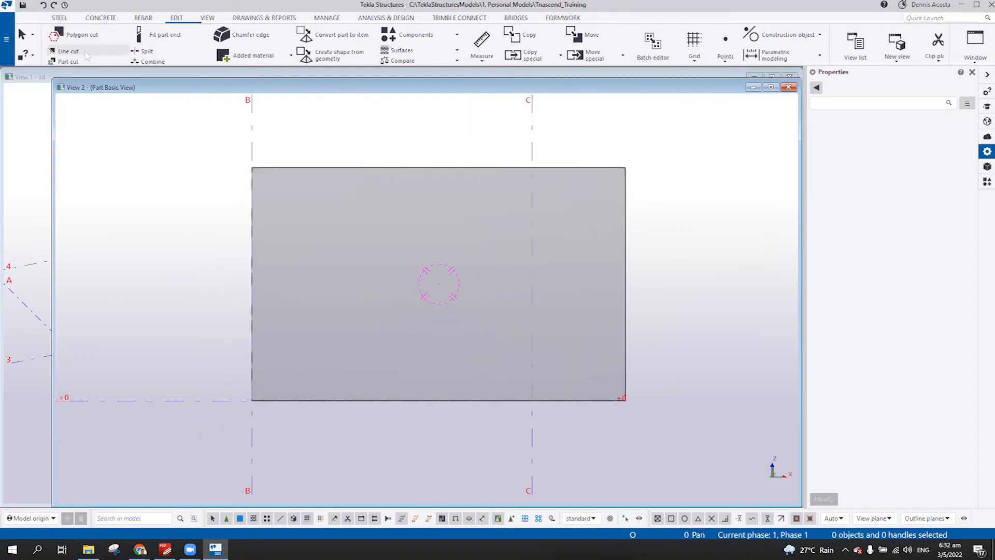
{"action": "mouse_move", "coordinate": [81, 35]}
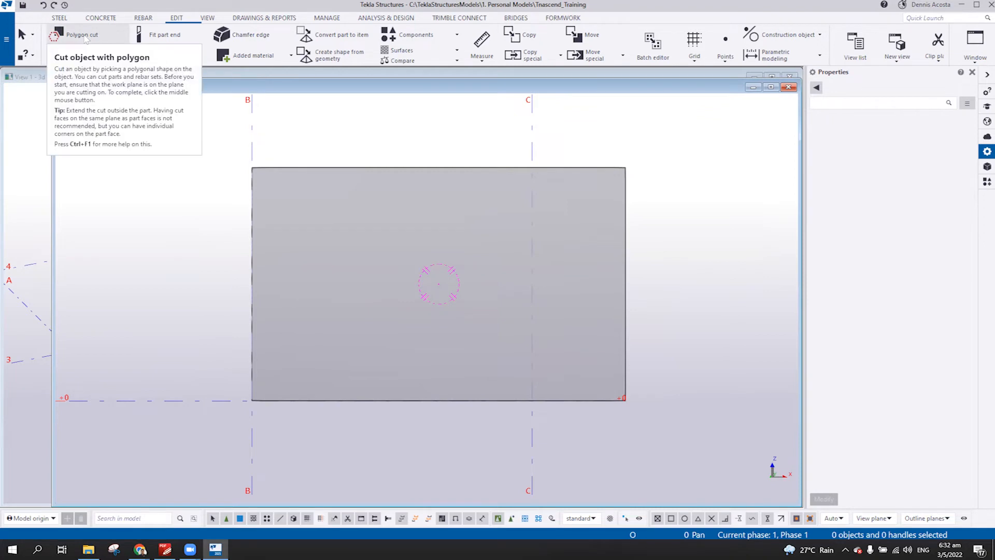
Start a polygon cut on the panel with the start snapped 600 up and 1000 right of its corner.
{"action": "left_click", "coordinate": [80, 34]}
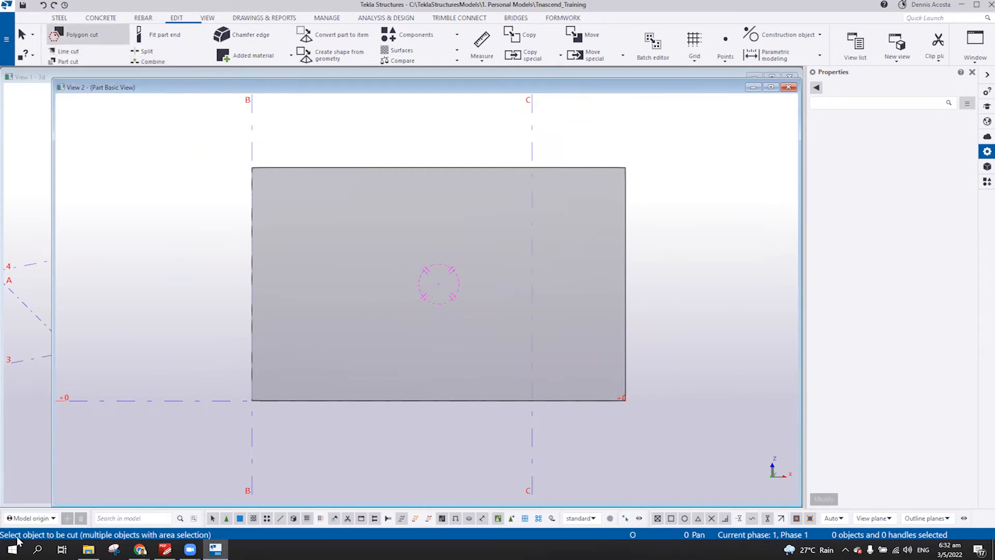
{"action": "mouse_move", "coordinate": [356, 173]}
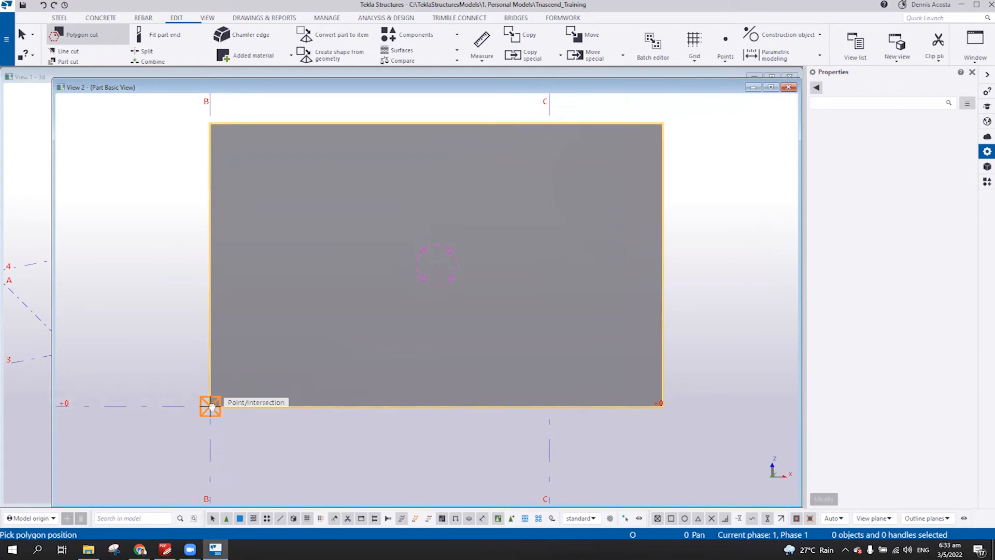
{"action": "key", "text": "Ctrl"}
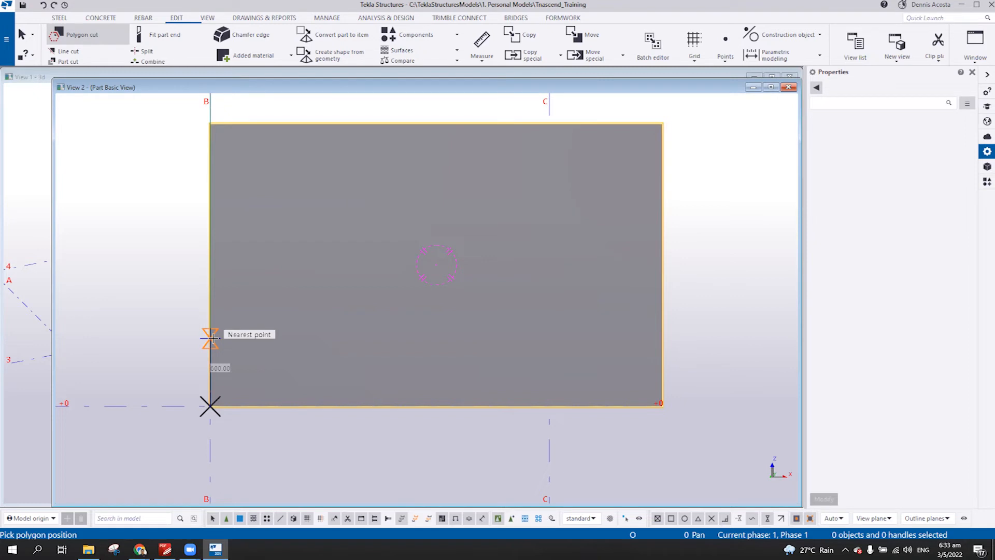
{"action": "key", "text": "ctrl"}
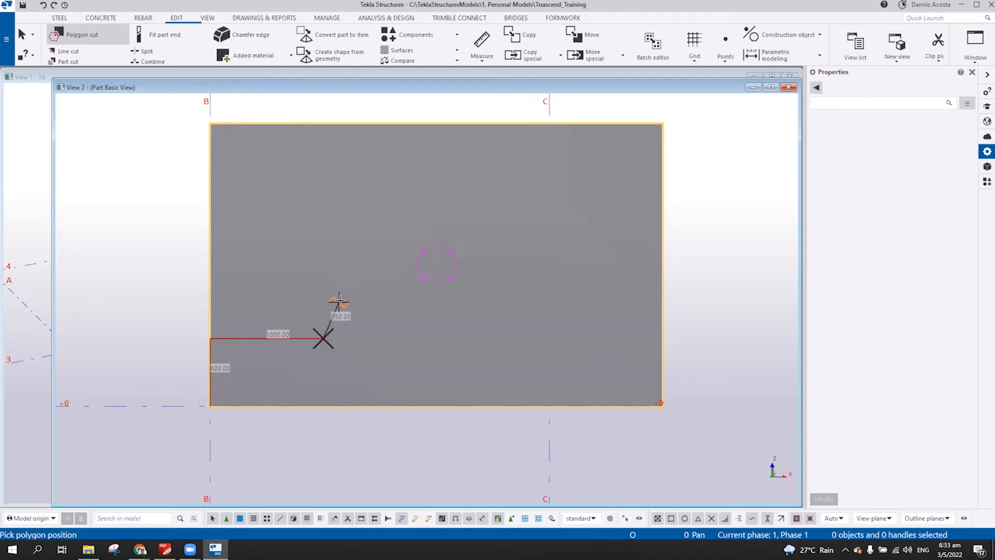
{"action": "mouse_move", "coordinate": [322, 187]}
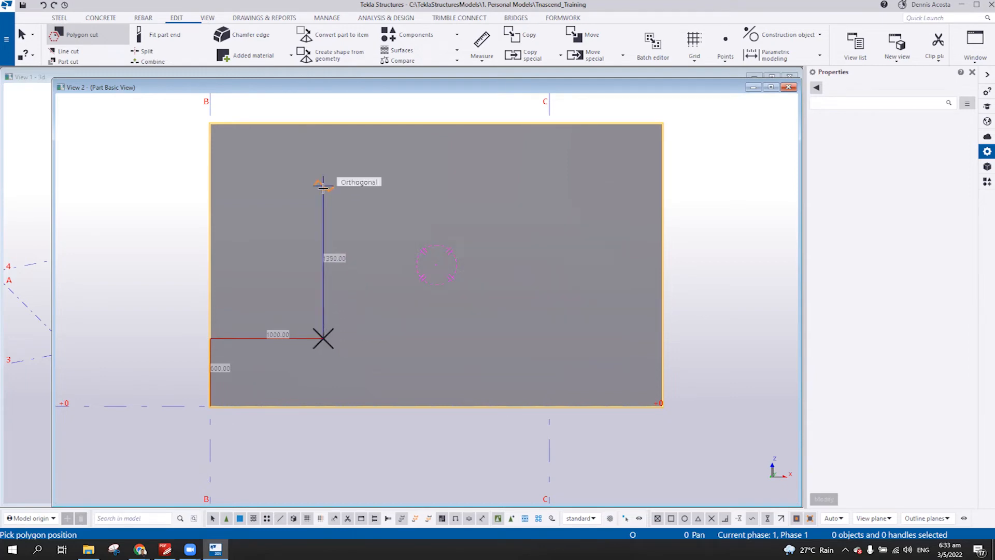
Pick the corners of the 1800 by 1250 rectangular opening outline.
{"action": "left_click", "coordinate": [322, 188]}
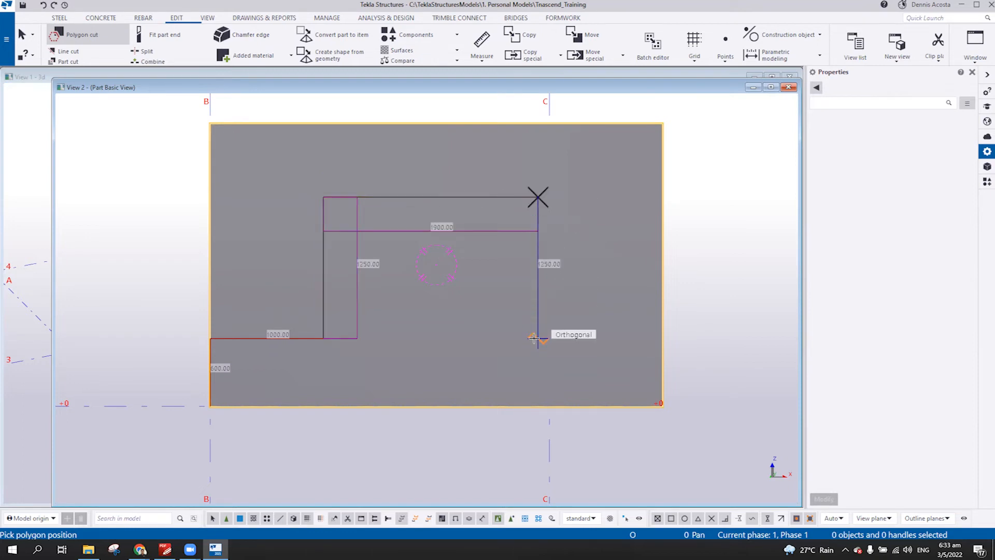
{"action": "left_click", "coordinate": [537, 338]}
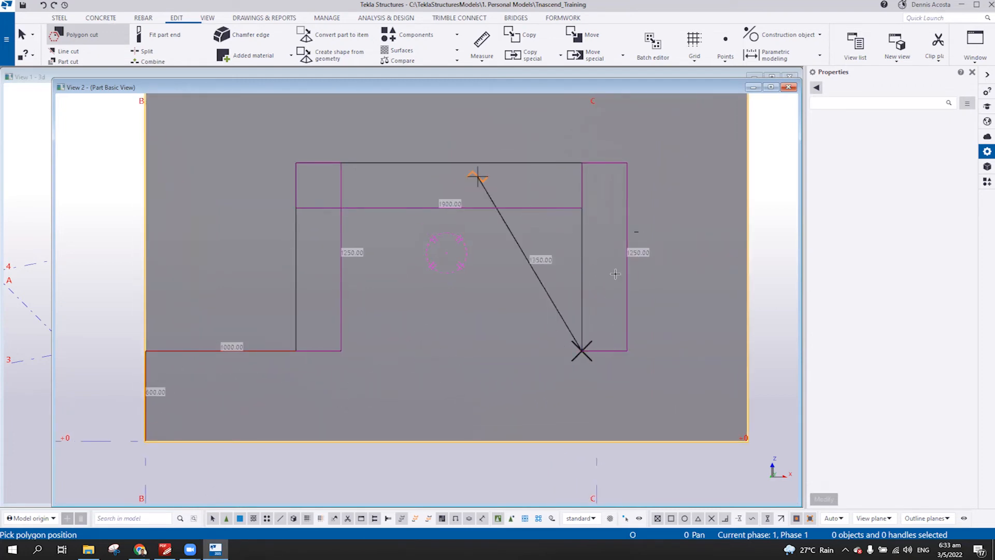
{"action": "left_click", "coordinate": [197, 371]}
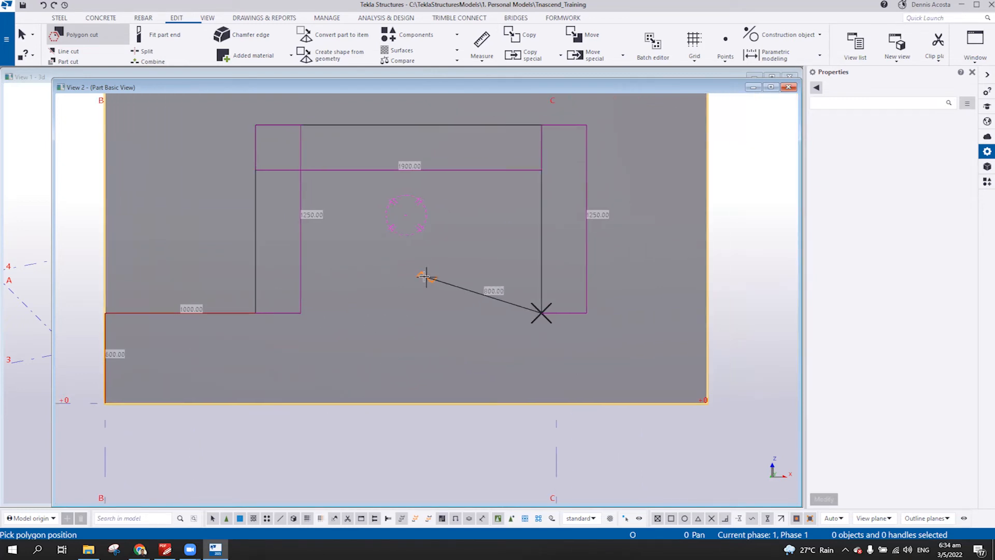
{"action": "mouse_move", "coordinate": [416, 284]}
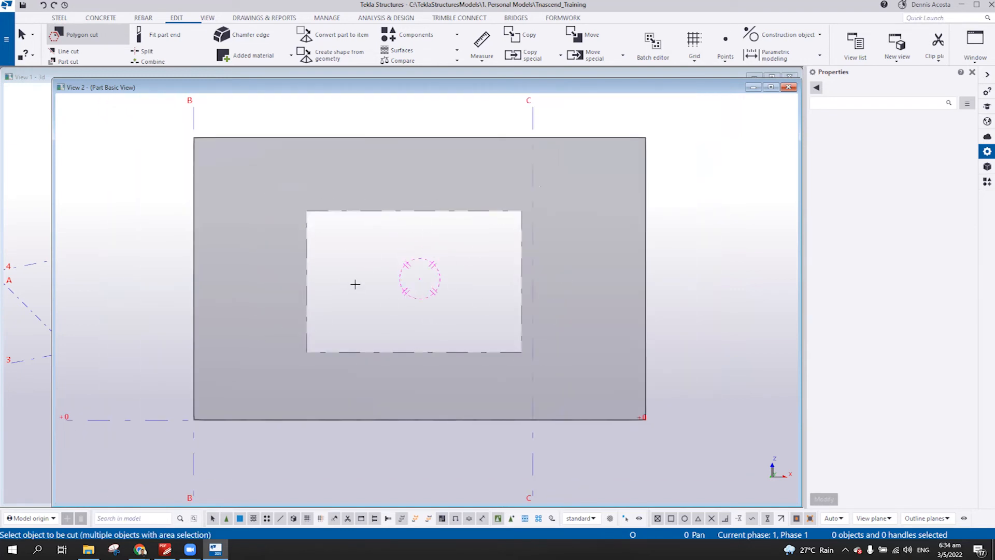
Delete the cut and redraw the opening 1750 wide by 1200 high, offset 800 and 700 from the corner.
{"action": "right_click", "coordinate": [355, 283]}
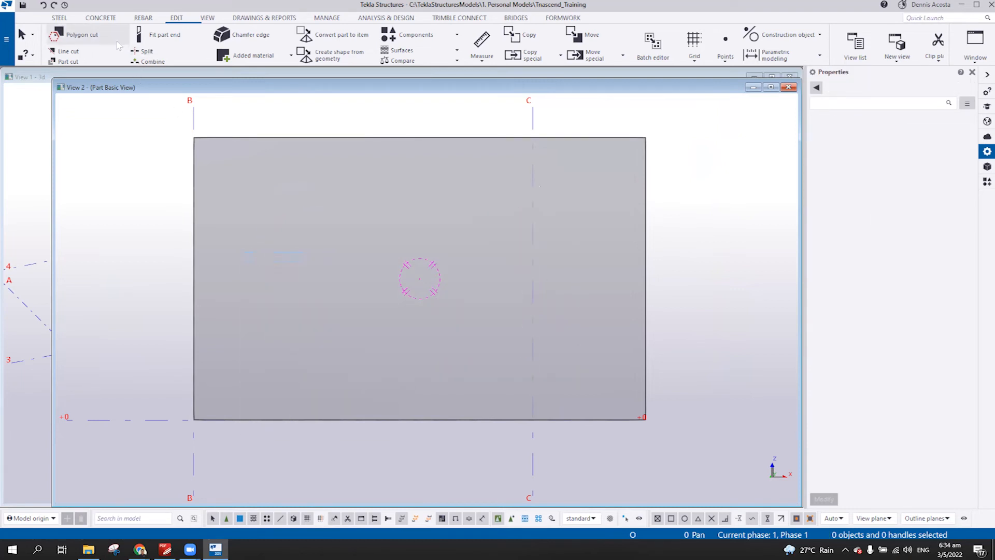
{"action": "left_click", "coordinate": [81, 35]}
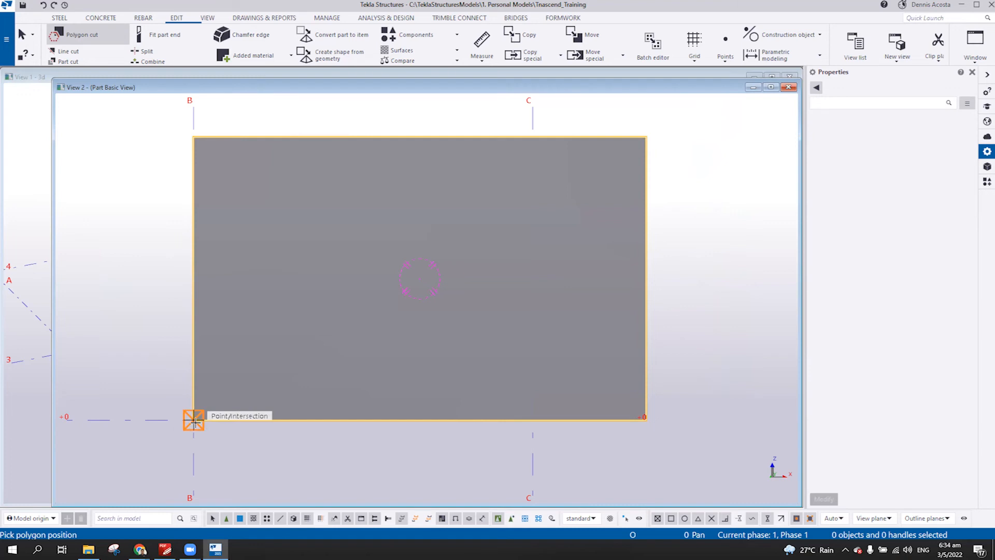
{"action": "key", "text": "ctrl"}
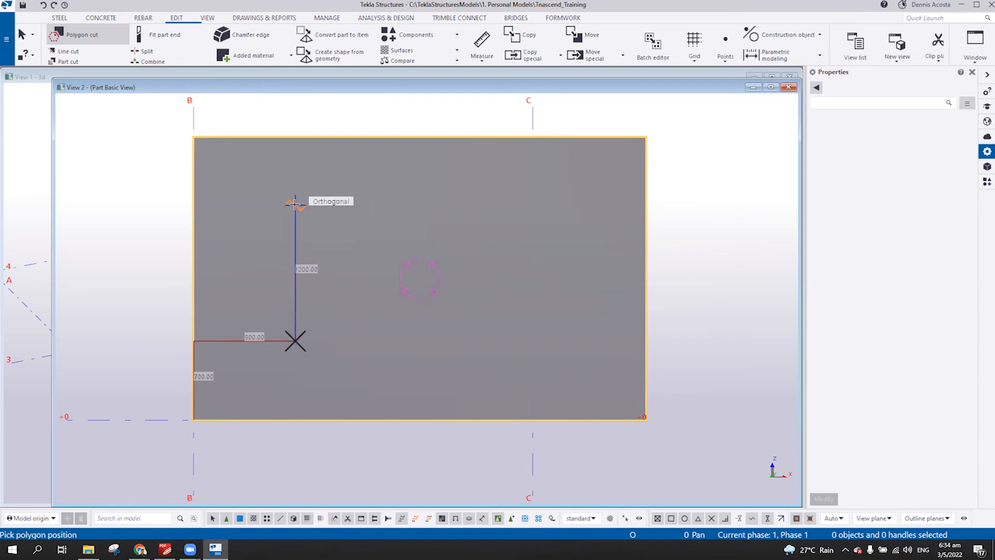
{"action": "left_click", "coordinate": [295, 203]}
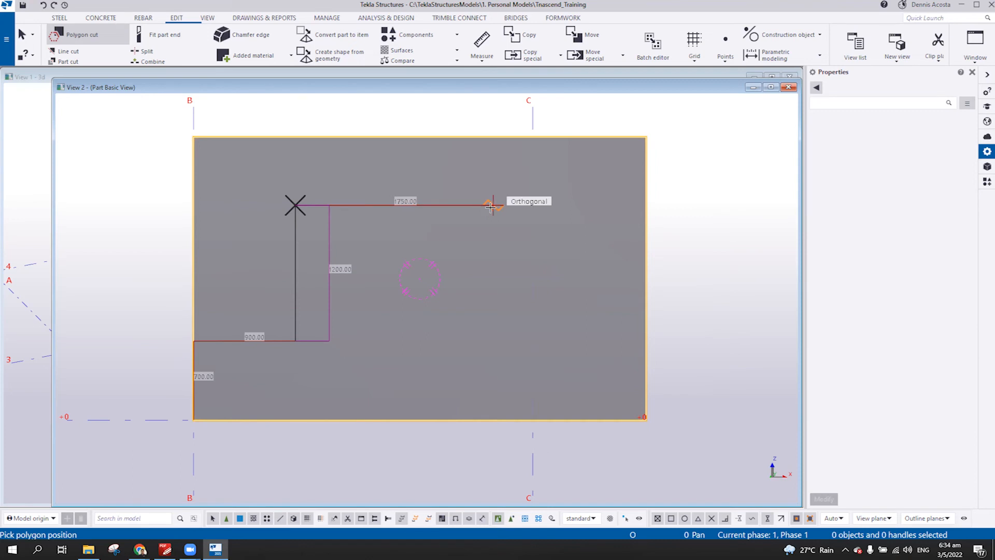
{"action": "left_click", "coordinate": [491, 208]}
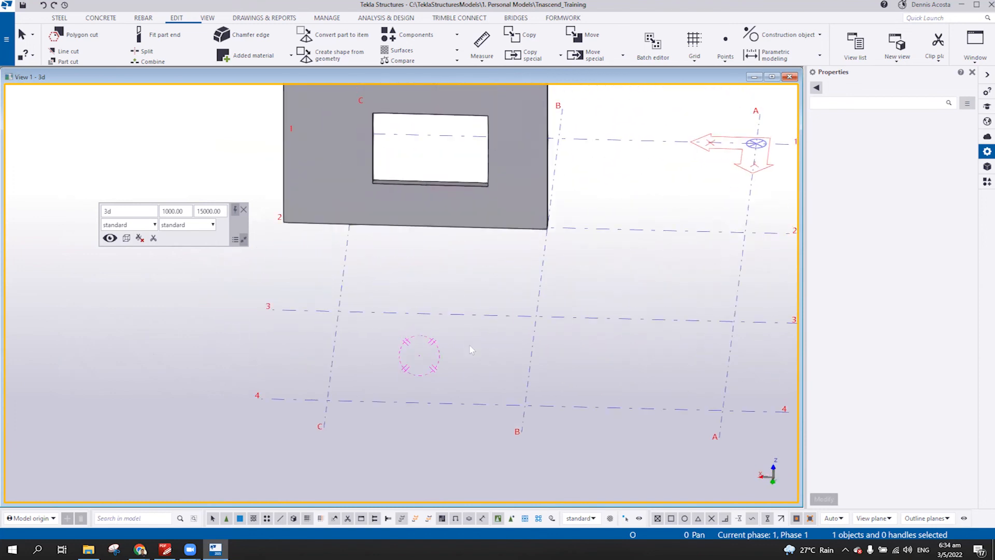
Frame the whole wall panel with its opening in the 3D view alongside the grid.
{"action": "left_click", "coordinate": [100, 18]}
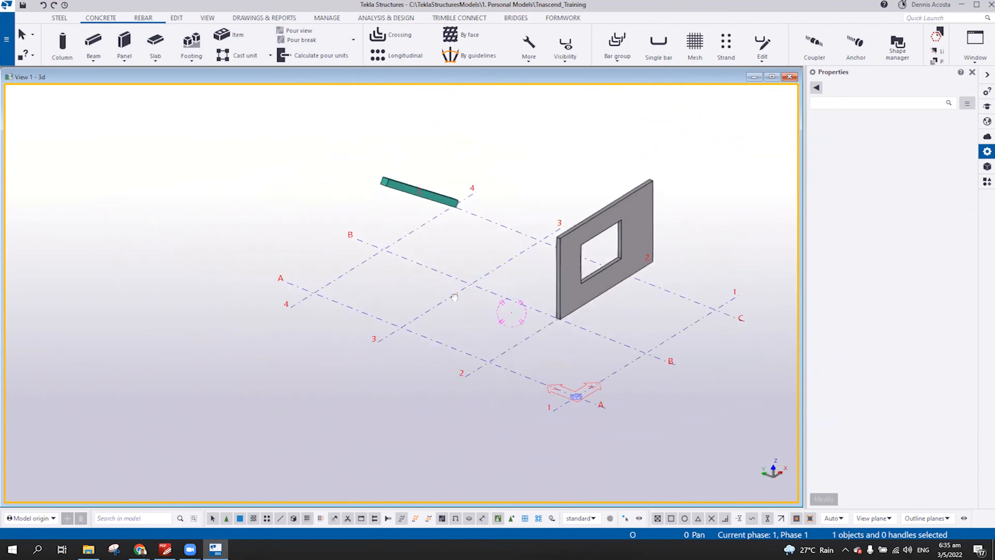
{"action": "left_click_drag", "start_coordinate": [454, 296], "coordinate": [413, 336]}
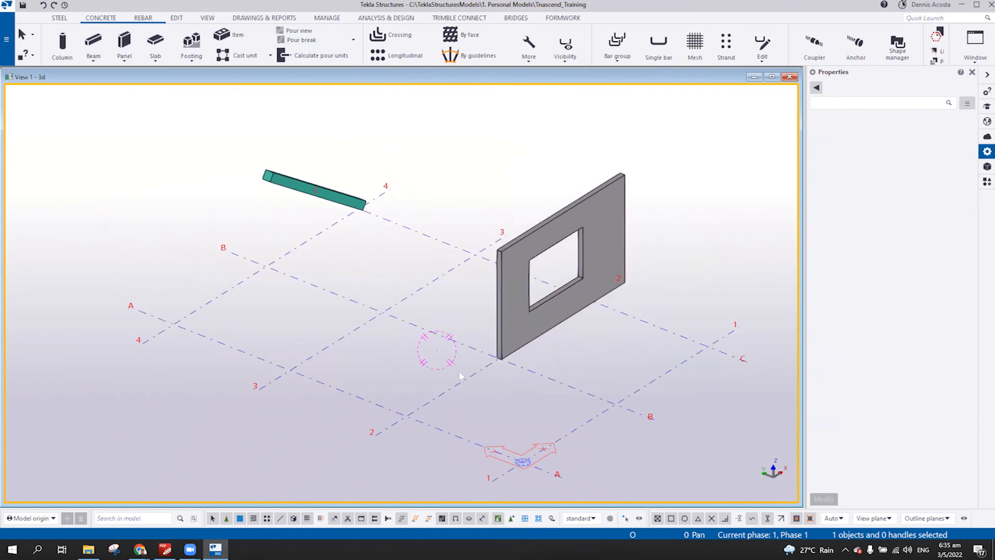
{"action": "mouse_move", "coordinate": [476, 388]}
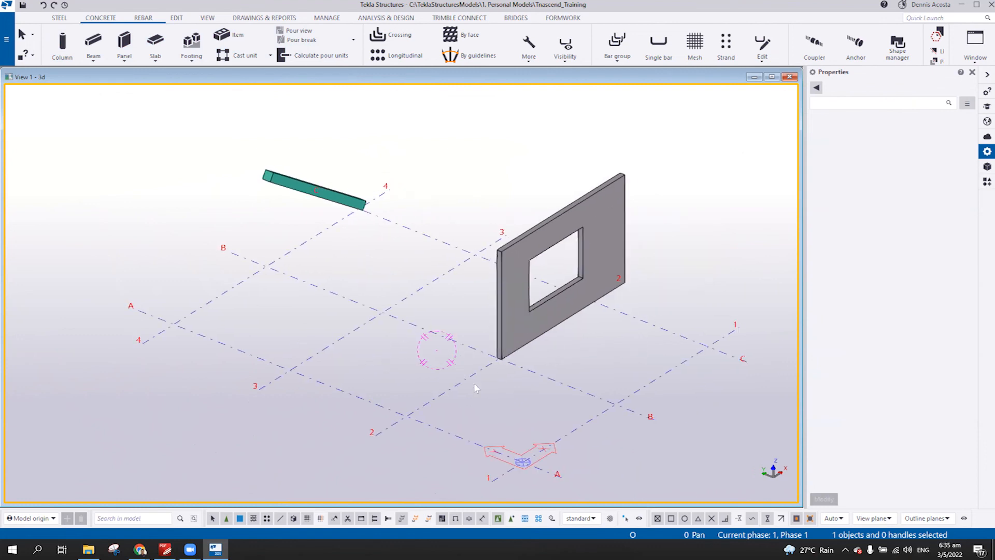